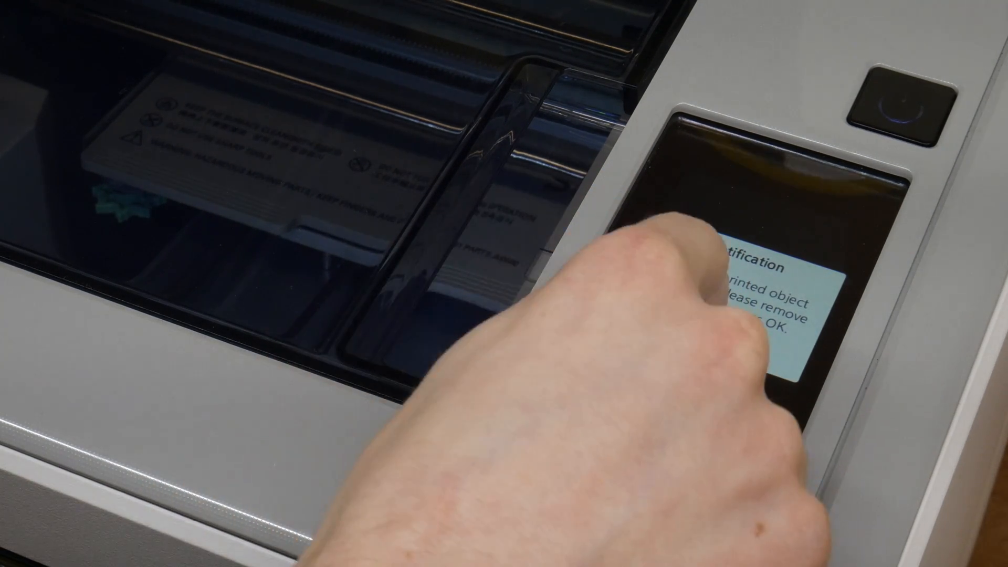
- Dismiss the object removal notice and run automatic bed leveling until it reports success
{"action": "left_click", "coordinate": [778, 315]}
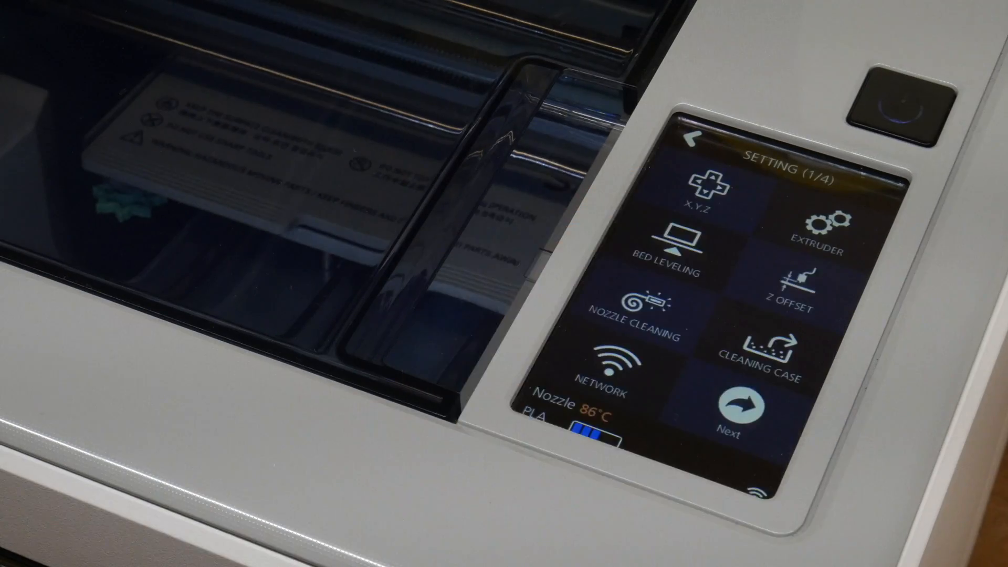
{"action": "left_click", "coordinate": [670, 238]}
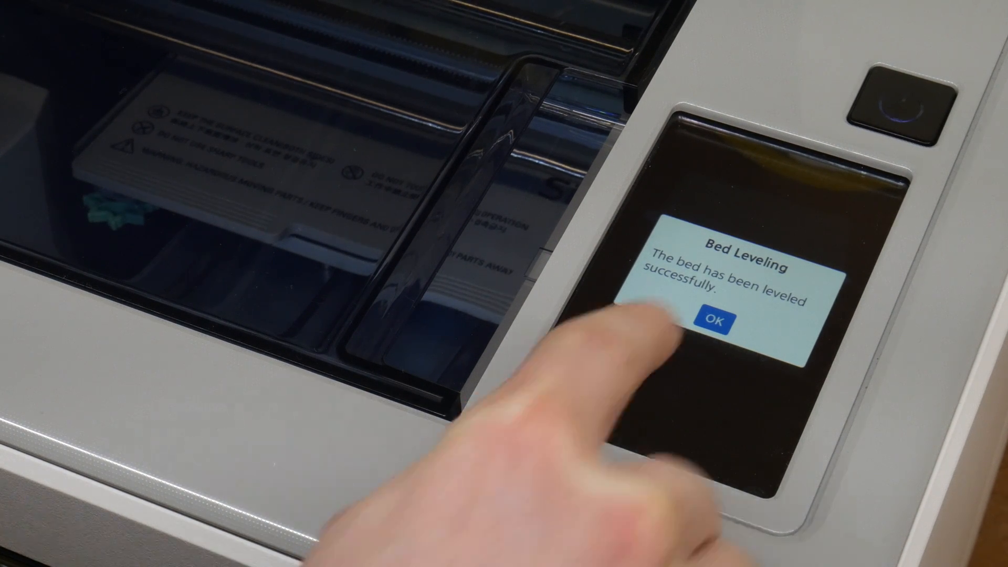
- Acknowledge the leveling result and confirm filament unloading, heating the nozzle toward 100°C
{"action": "left_click", "coordinate": [707, 321]}
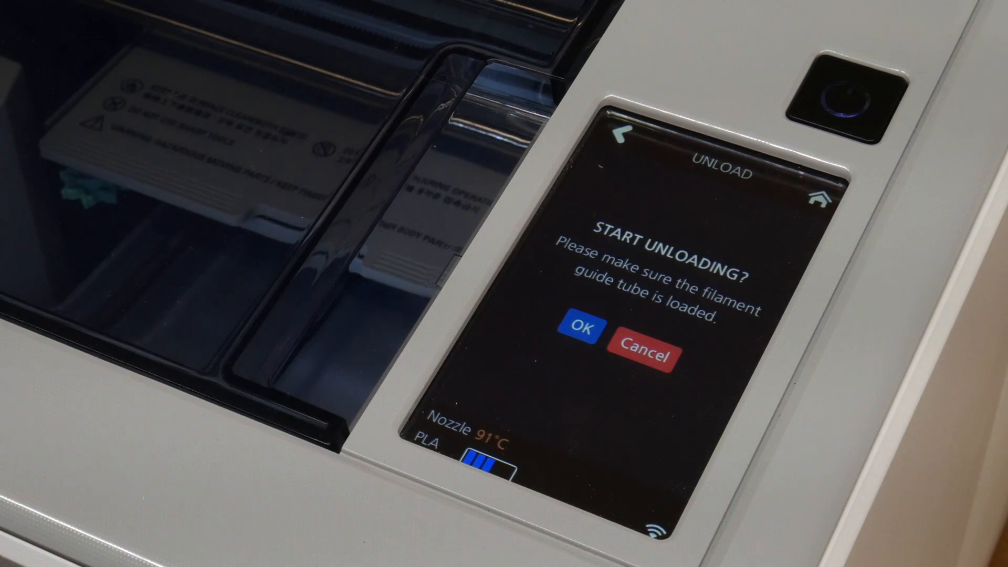
{"action": "left_click", "coordinate": [579, 329]}
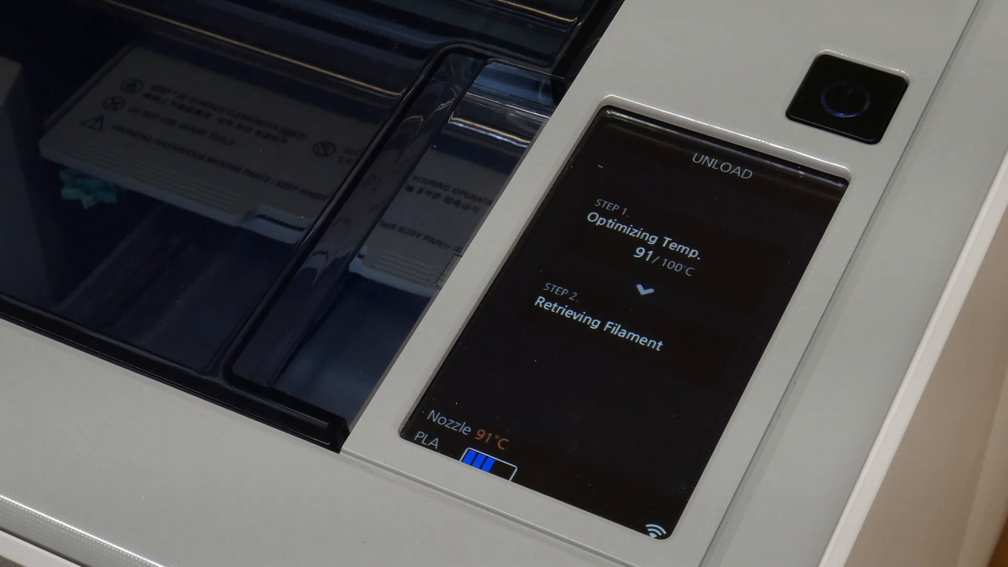